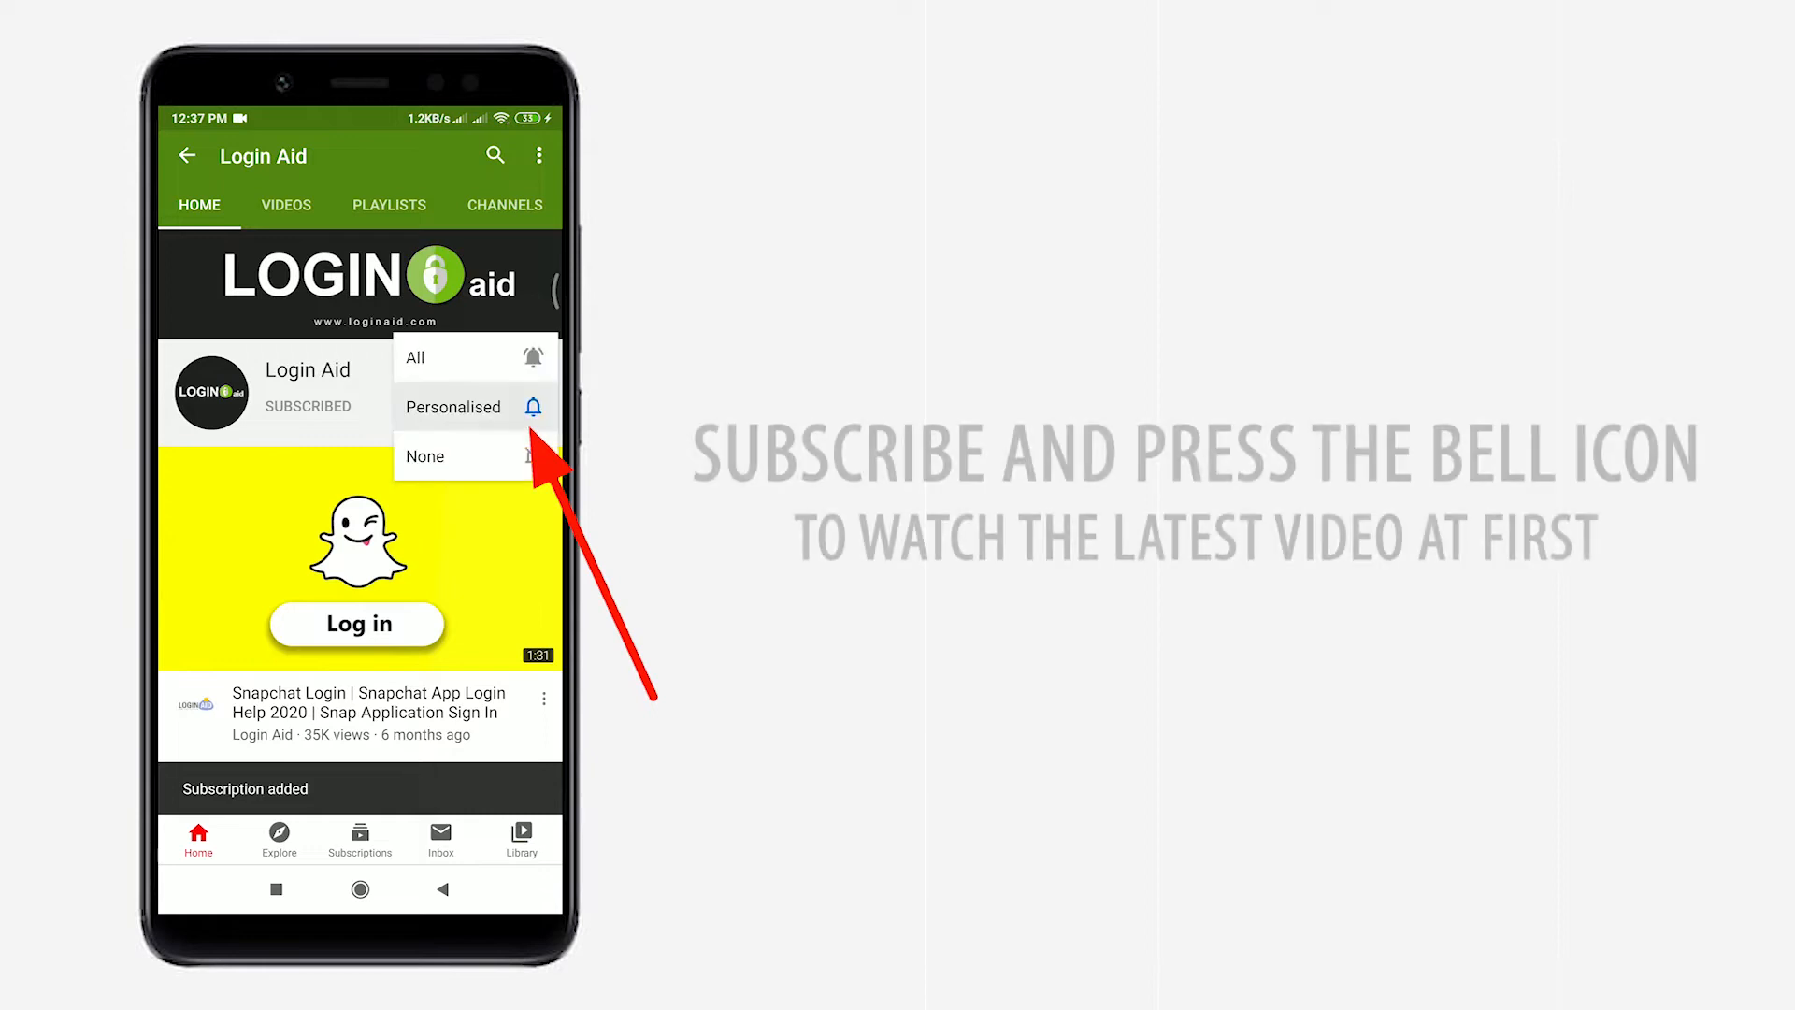
Switch from the YouTube intro to the Chrome window with the TD Credit Card Login image search
click(415, 357)
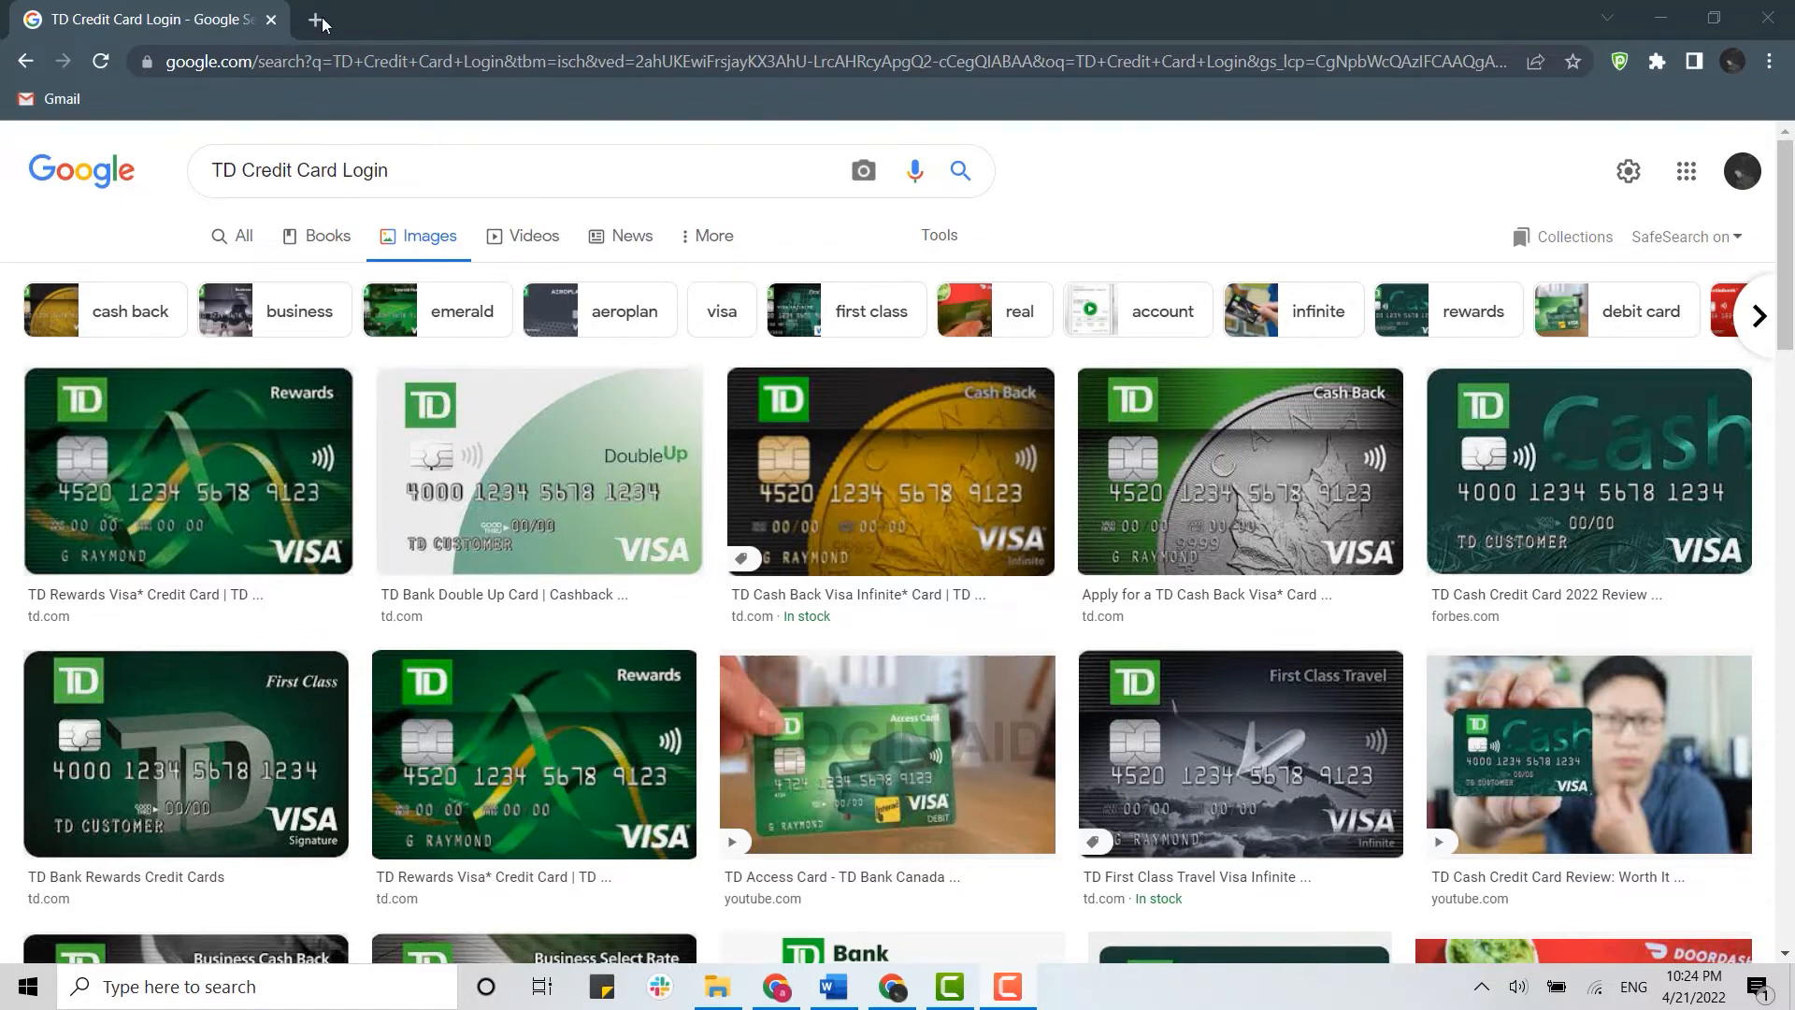
In a new tab, search 'td credit' and open the TD Card Services login page
click(318, 20)
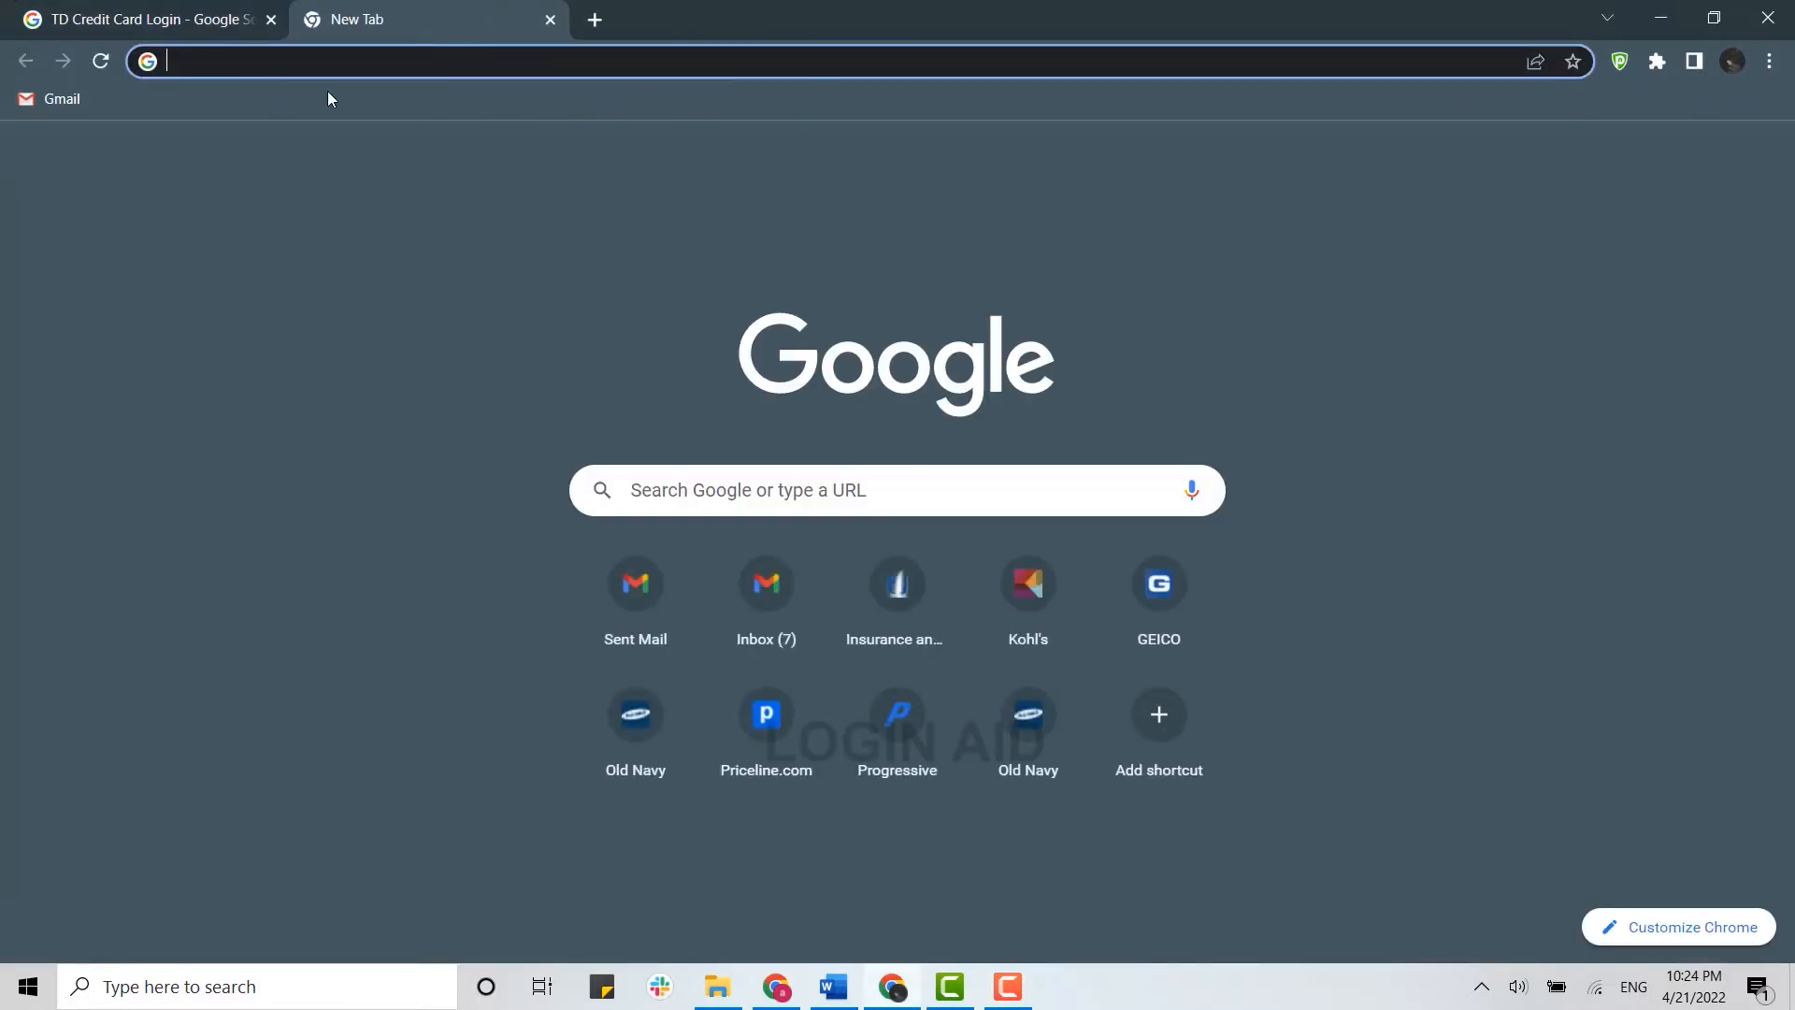
text(td credit)
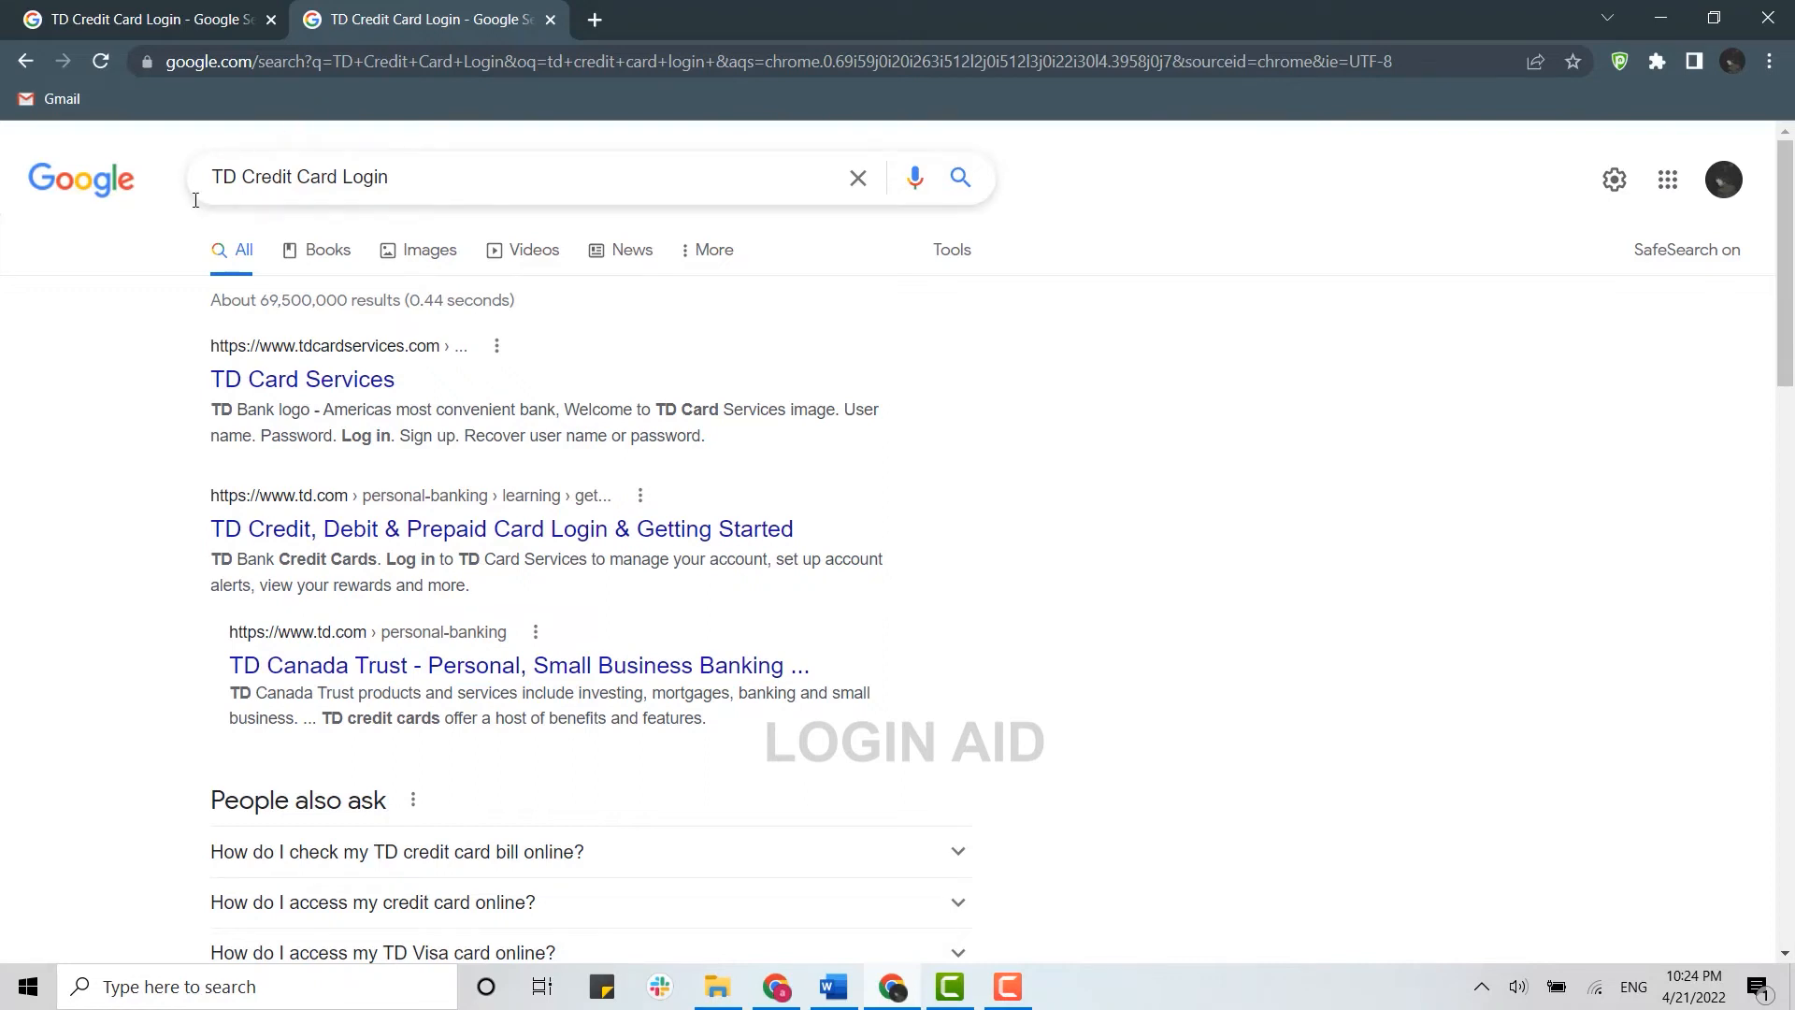
mouse_move(303, 380)
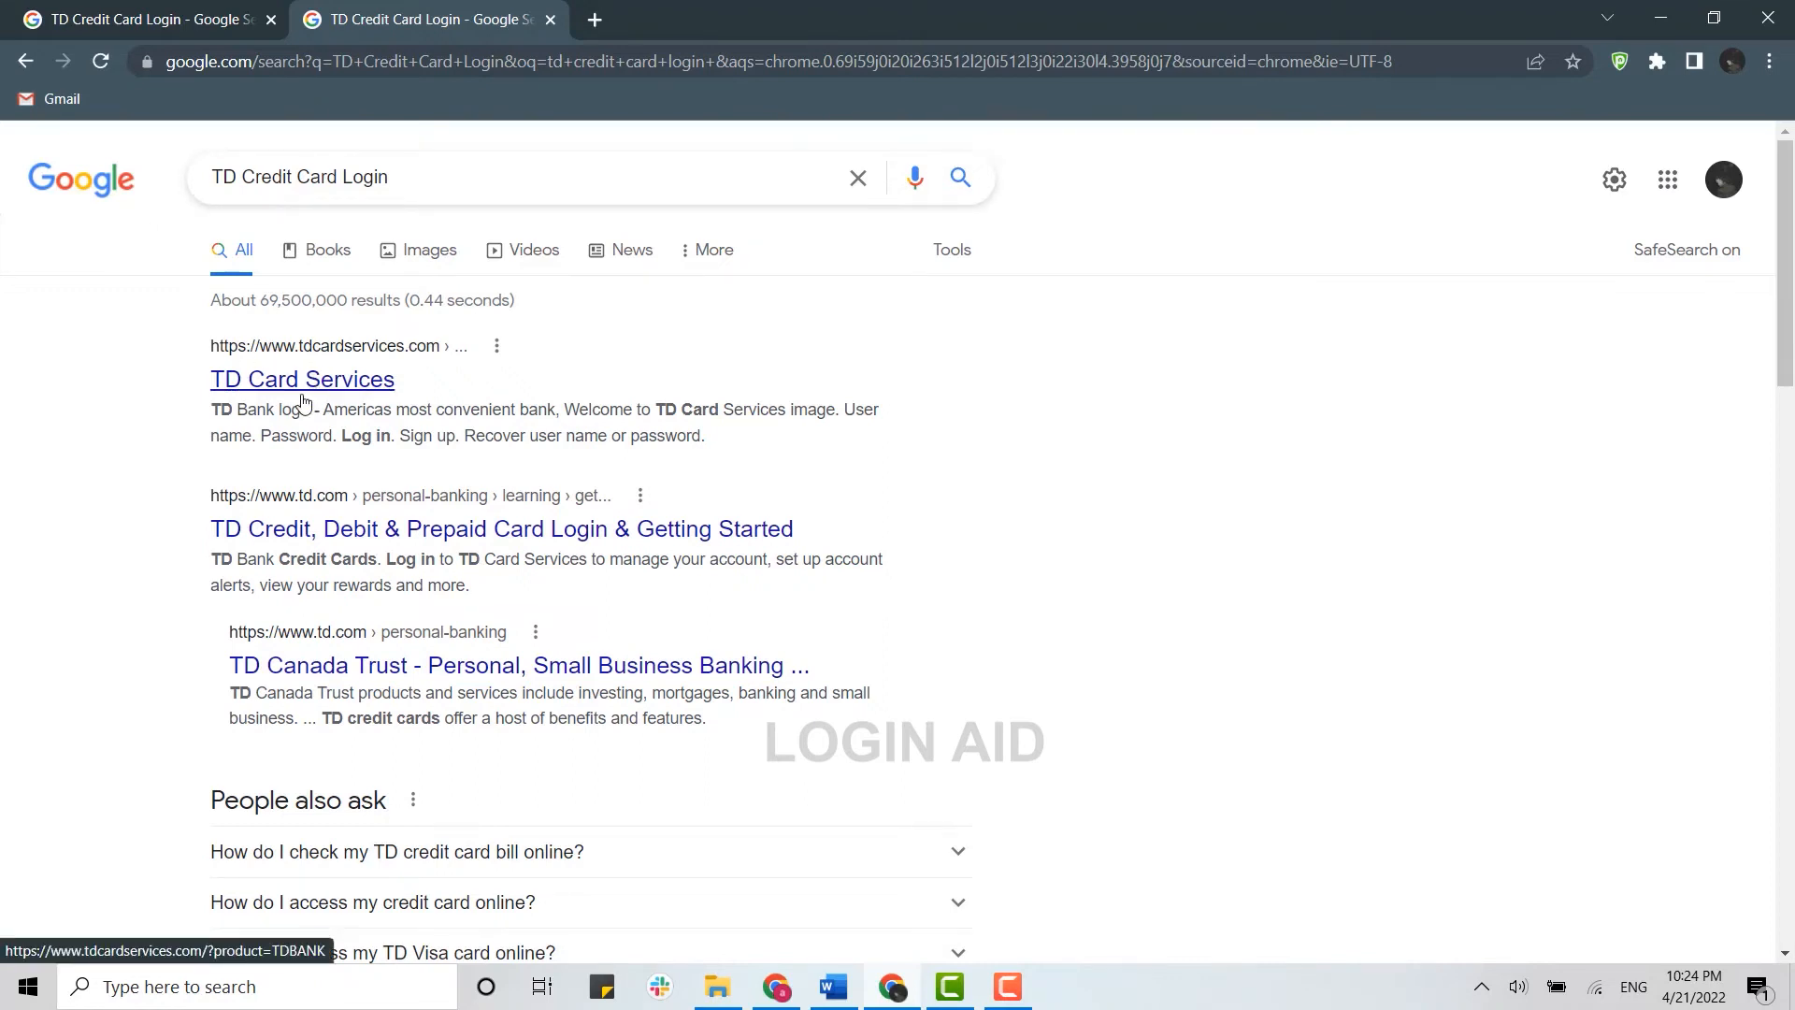
click(301, 379)
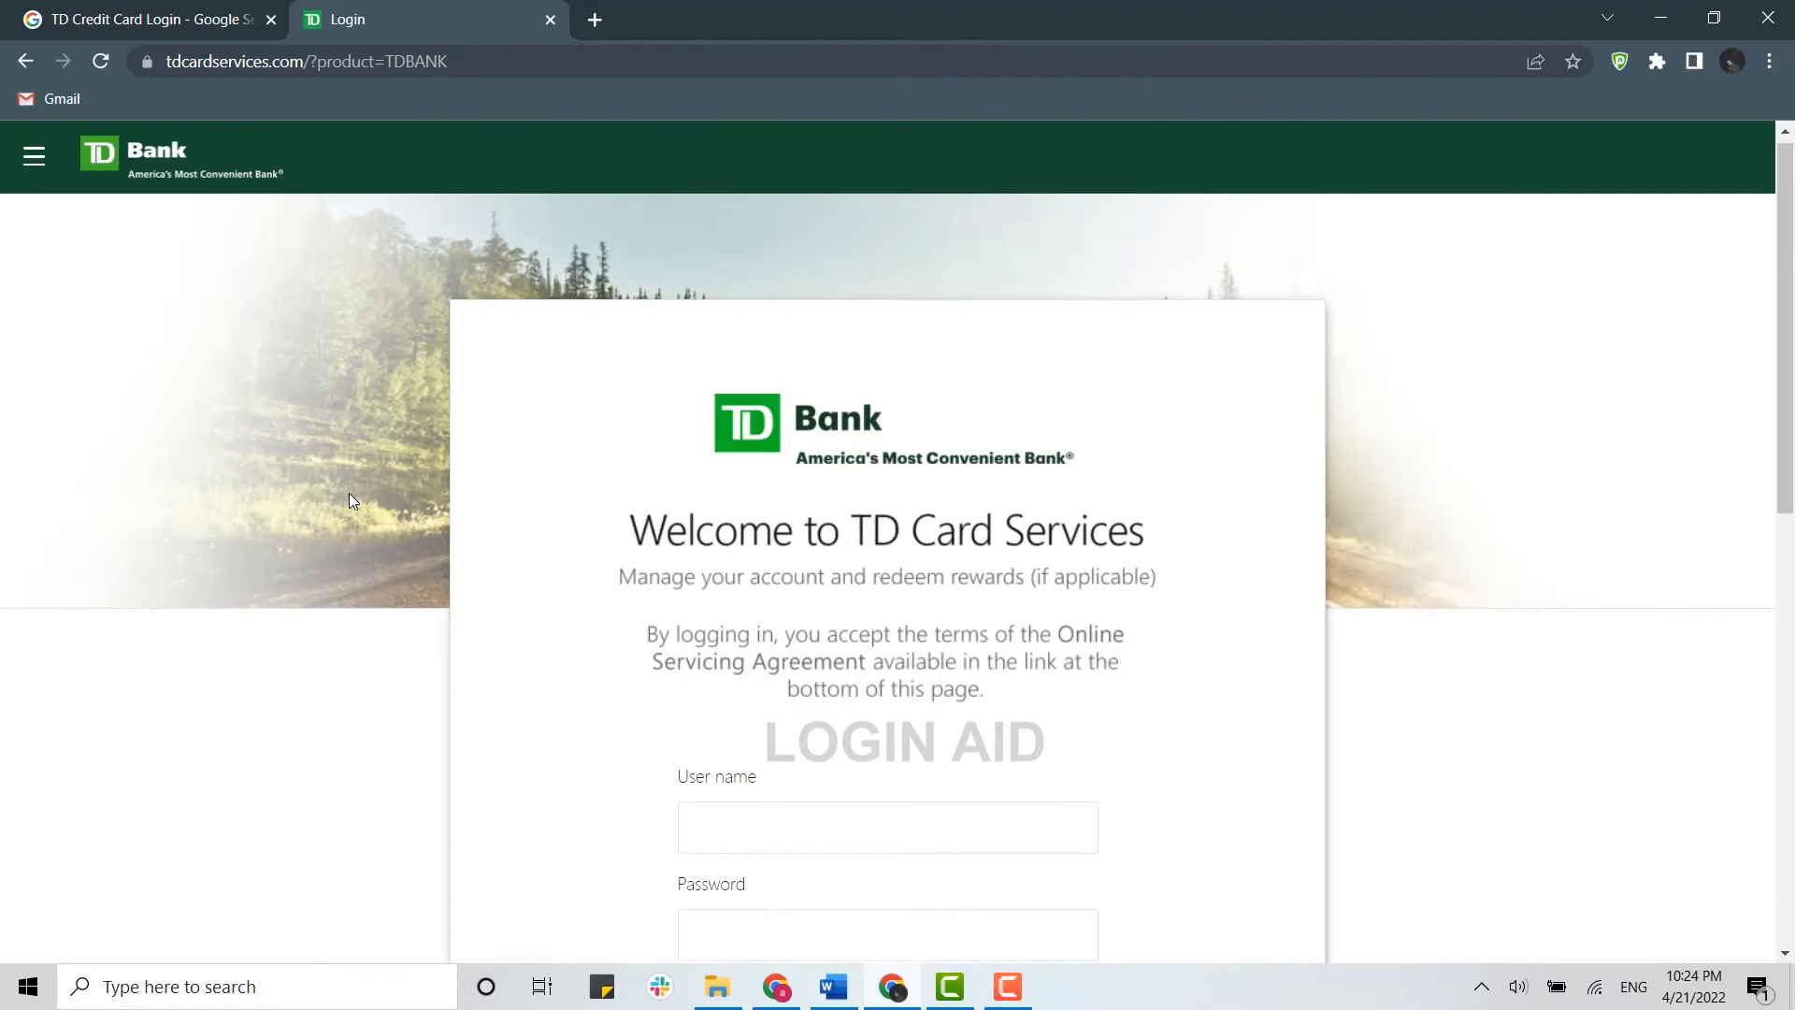
scroll(down, 3)
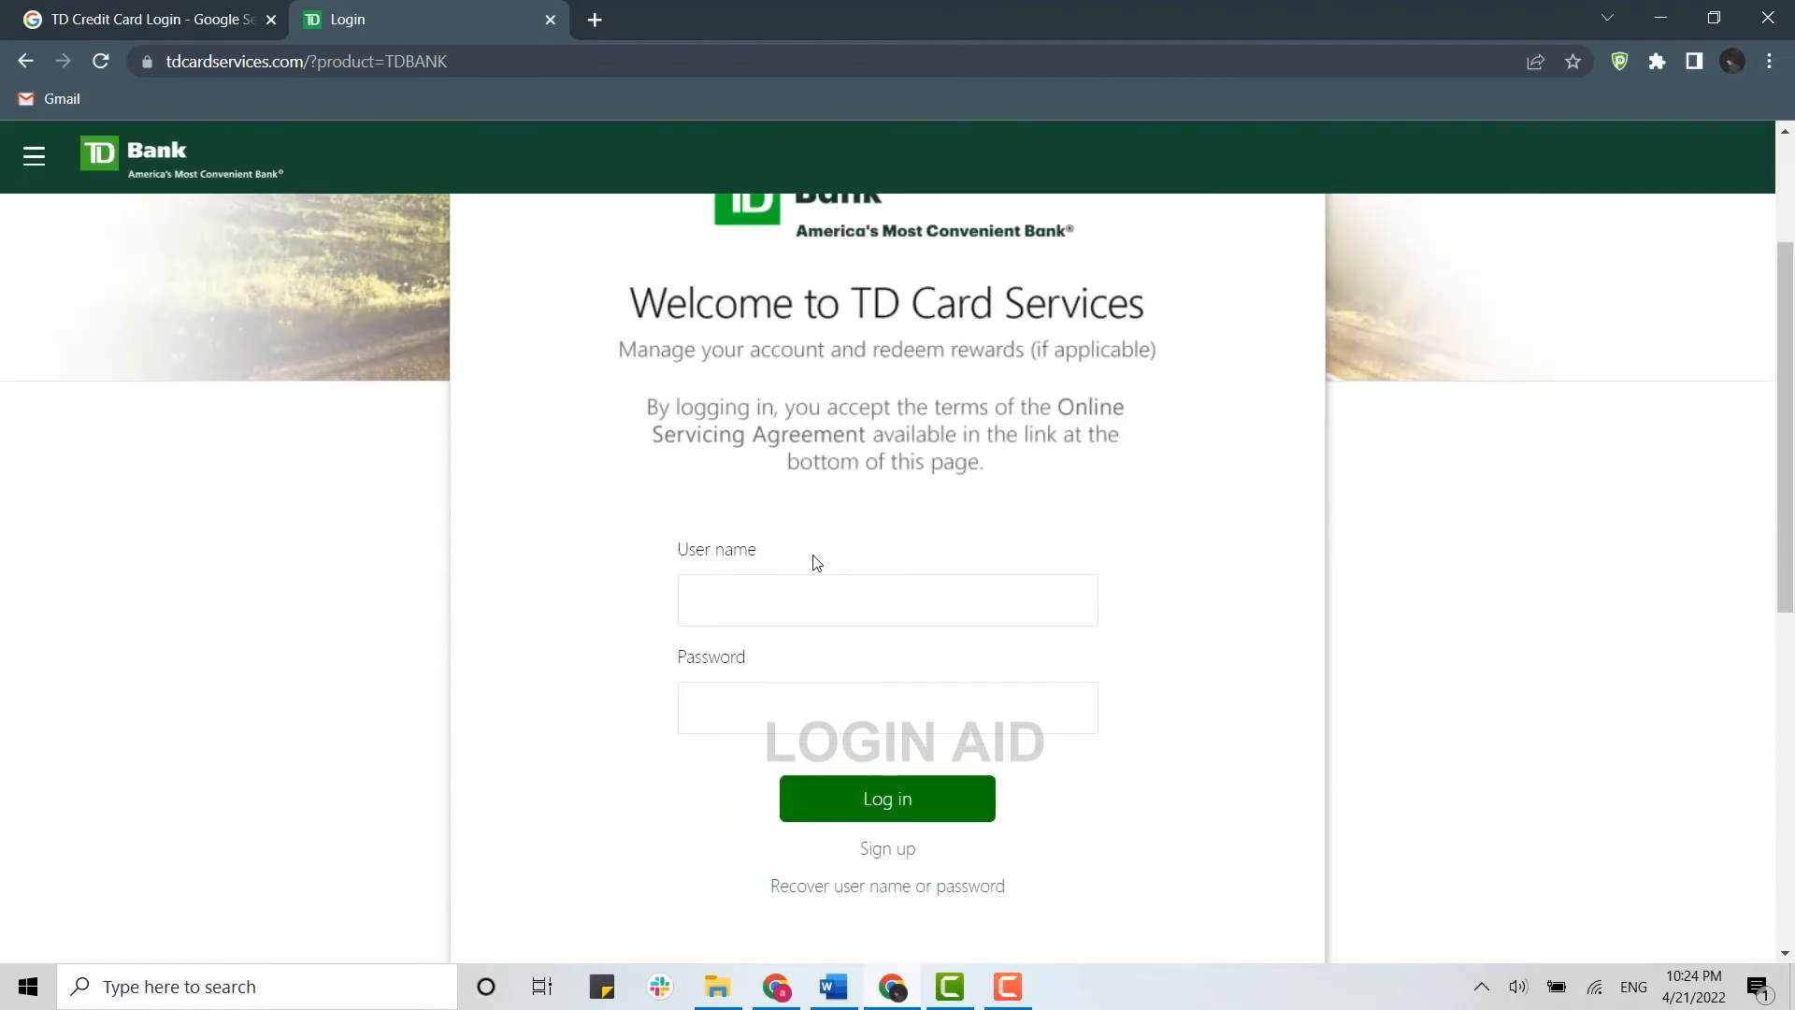
Enter the username 'alexa' into the User name field of the login form
text(alexablake)
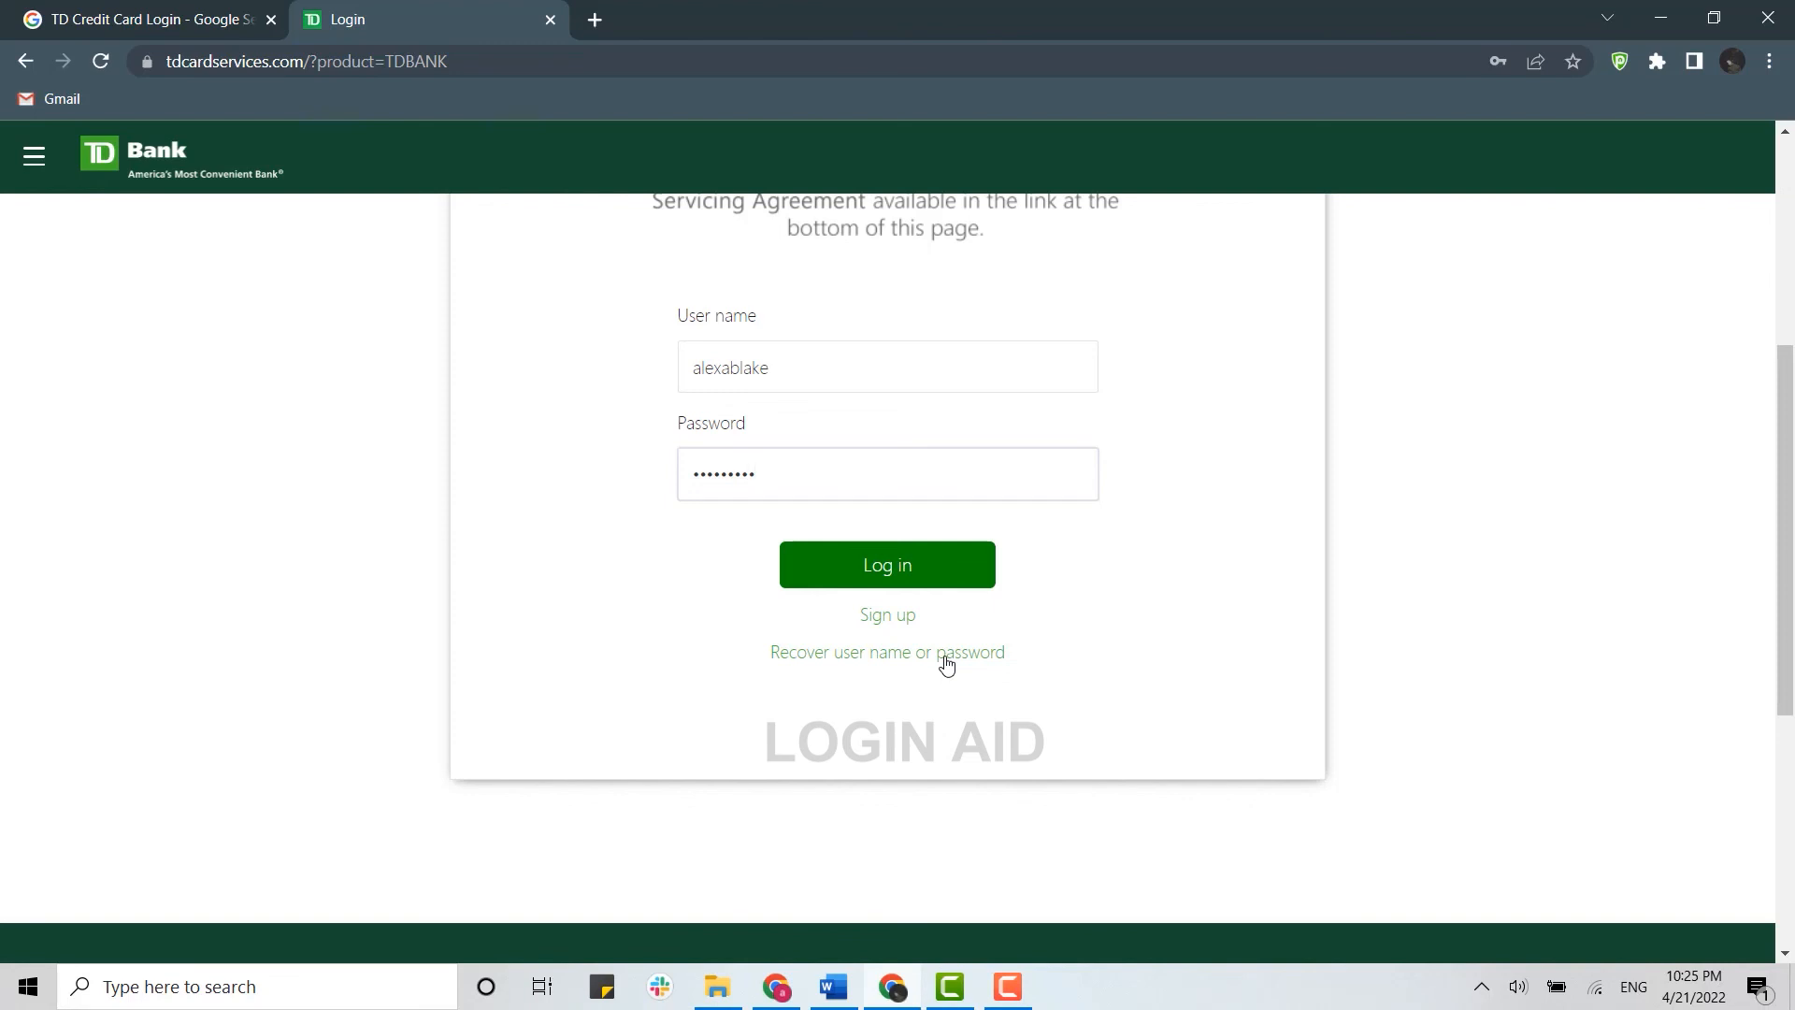
mouse_move(945, 672)
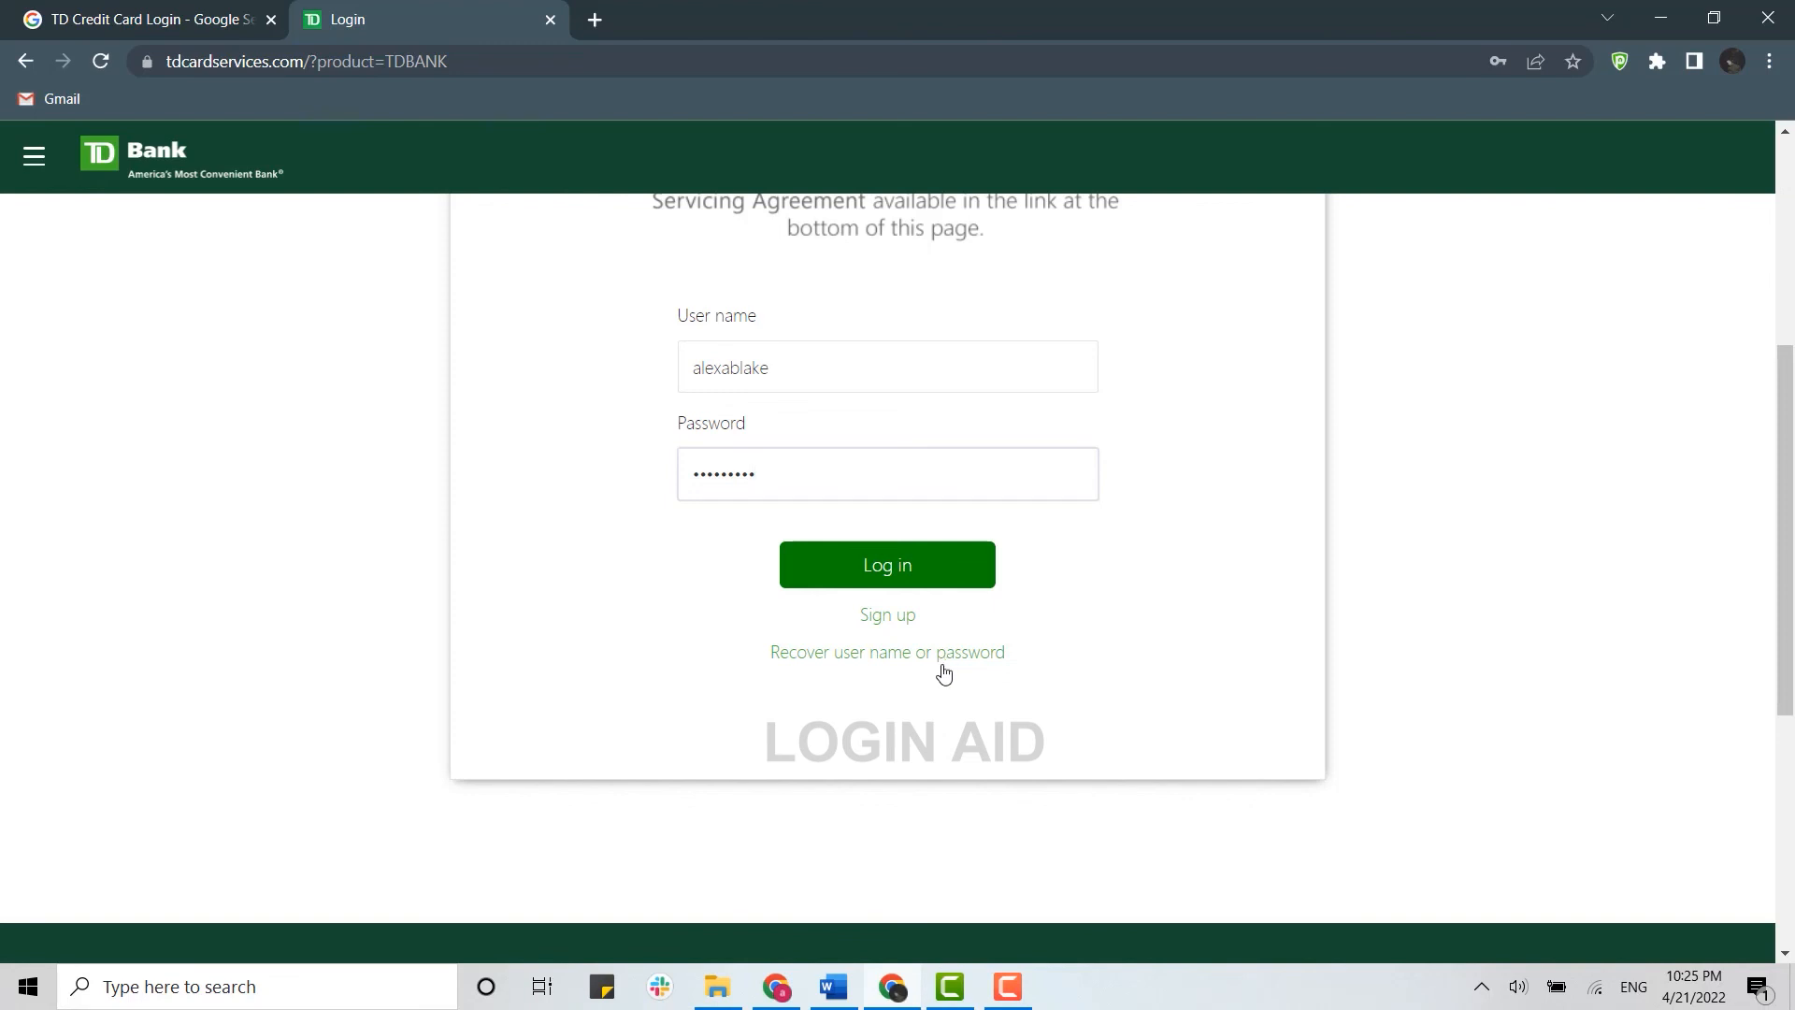